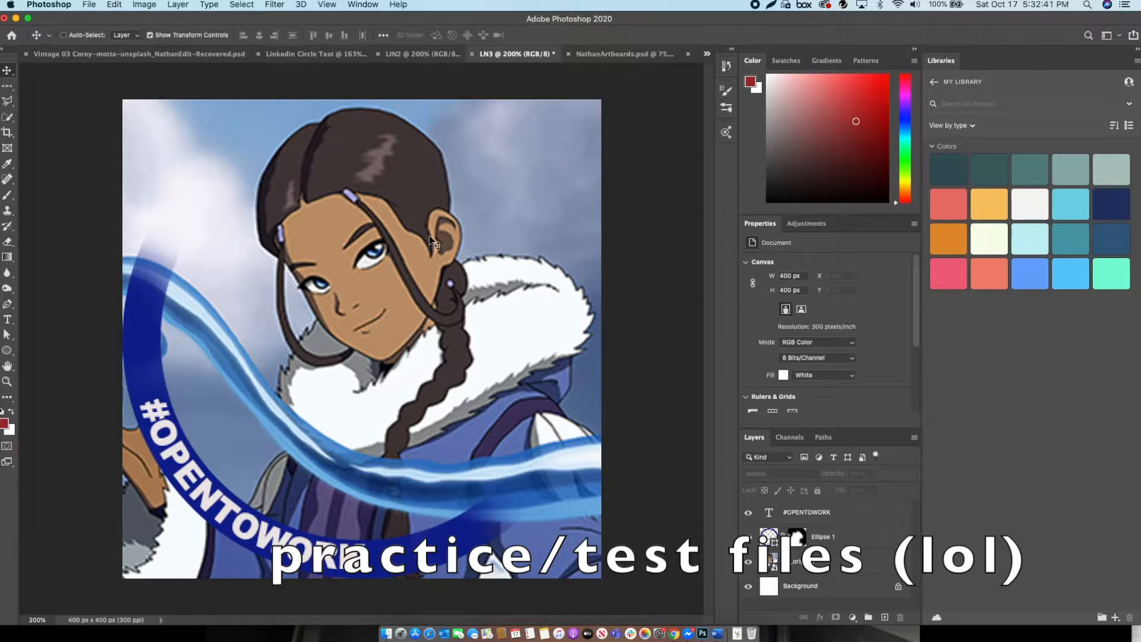
# Switch to the Aang practice frame document with its teal #OPENTOWORK ring.
pyautogui.click(456, 53)
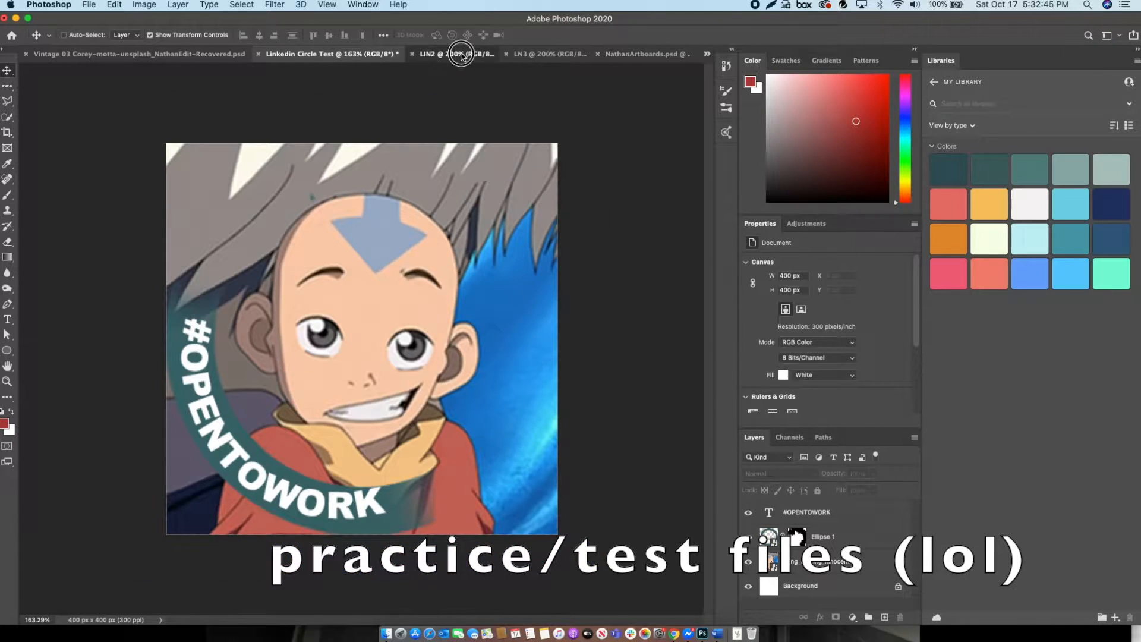
pyautogui.click(436, 53)
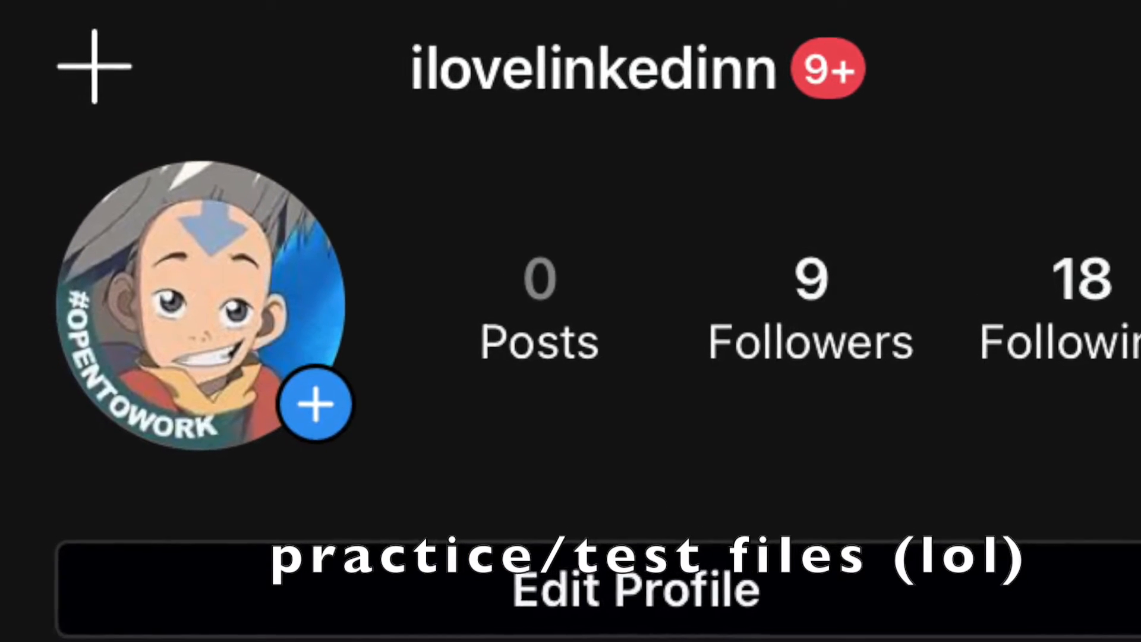
pyautogui.scroll(-3)
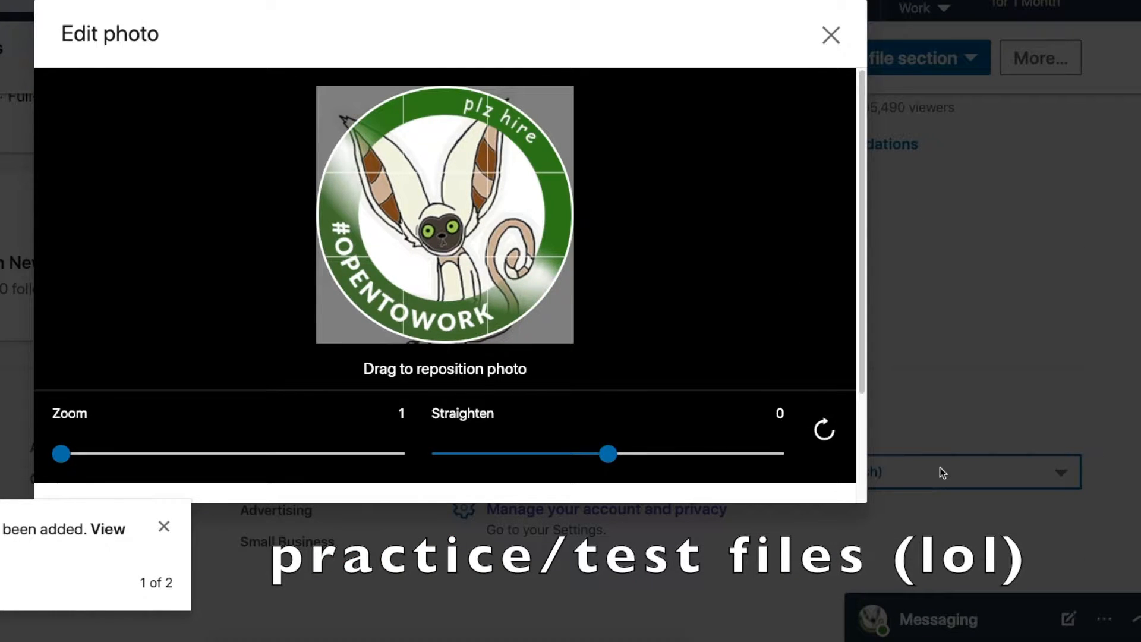
# Drag the Straighten slider between about -45 and 38 degrees to preview the green ring rotated.
pyautogui.moveTo(608, 453); pyautogui.dragTo(739, 485)
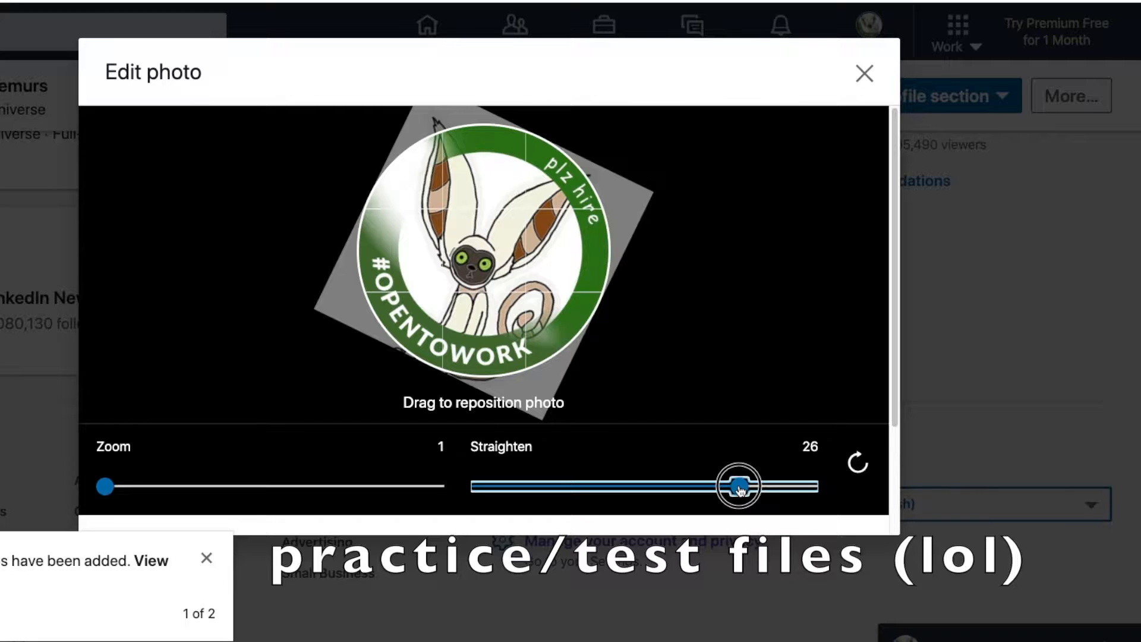
pyautogui.moveTo(739, 485); pyautogui.dragTo(608, 485)
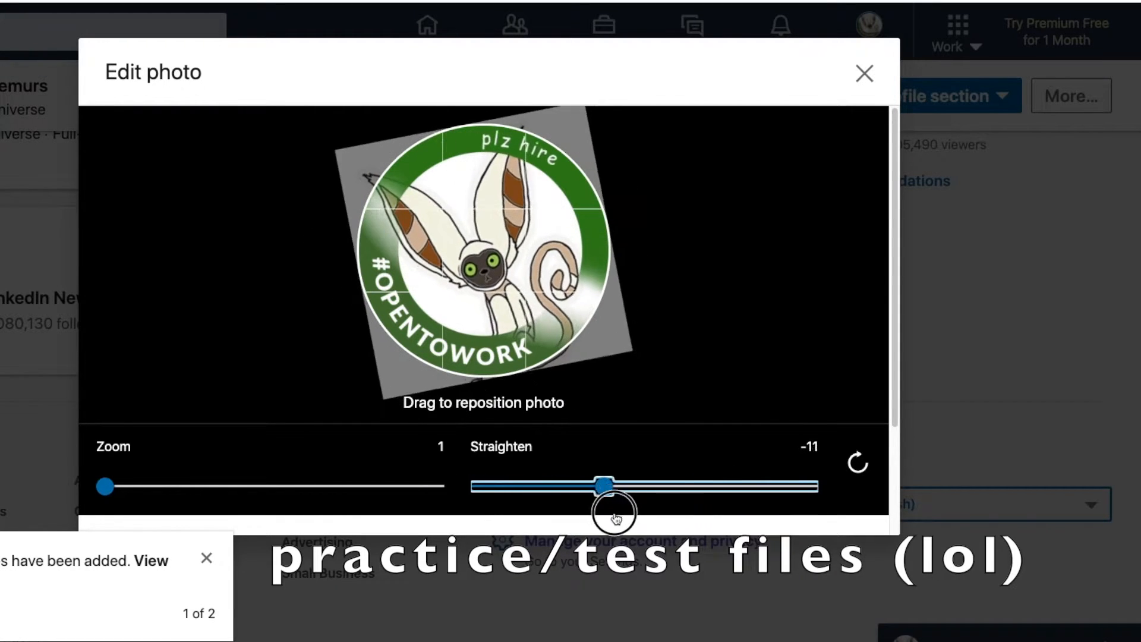
pyautogui.moveTo(607, 485); pyautogui.dragTo(774, 485)
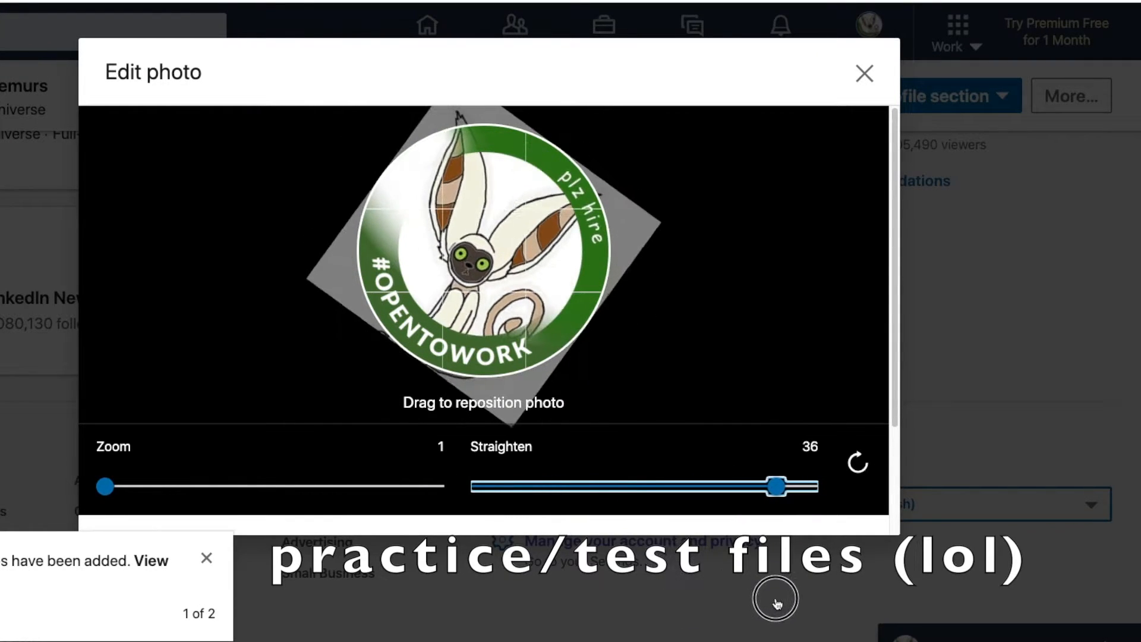
pyautogui.moveTo(775, 486); pyautogui.dragTo(484, 486)
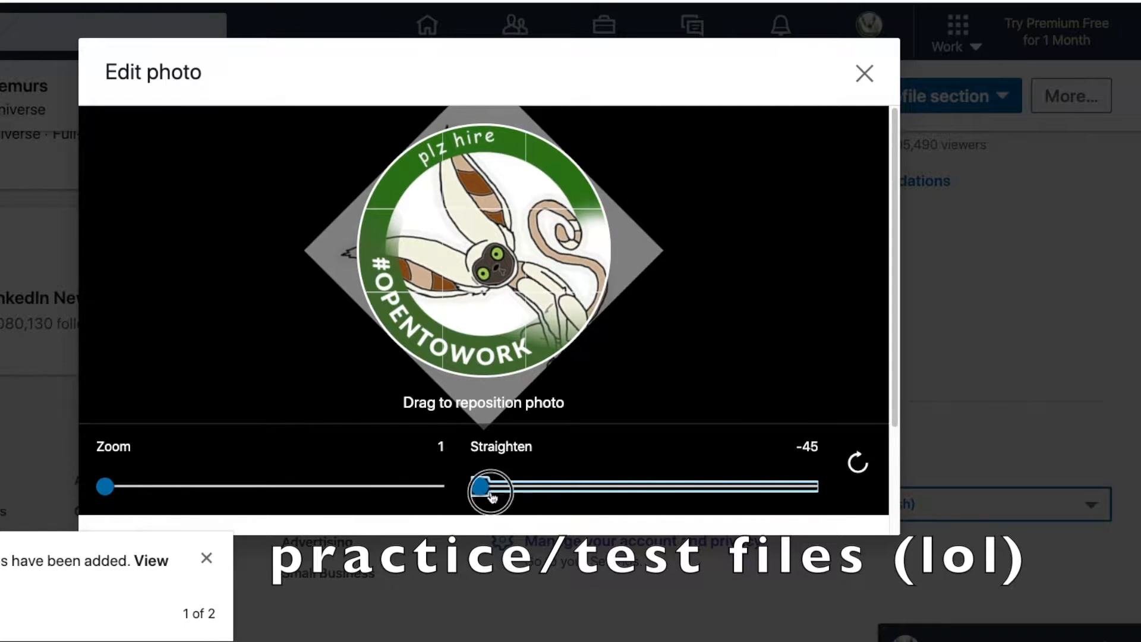
pyautogui.moveTo(484, 486); pyautogui.dragTo(729, 486)
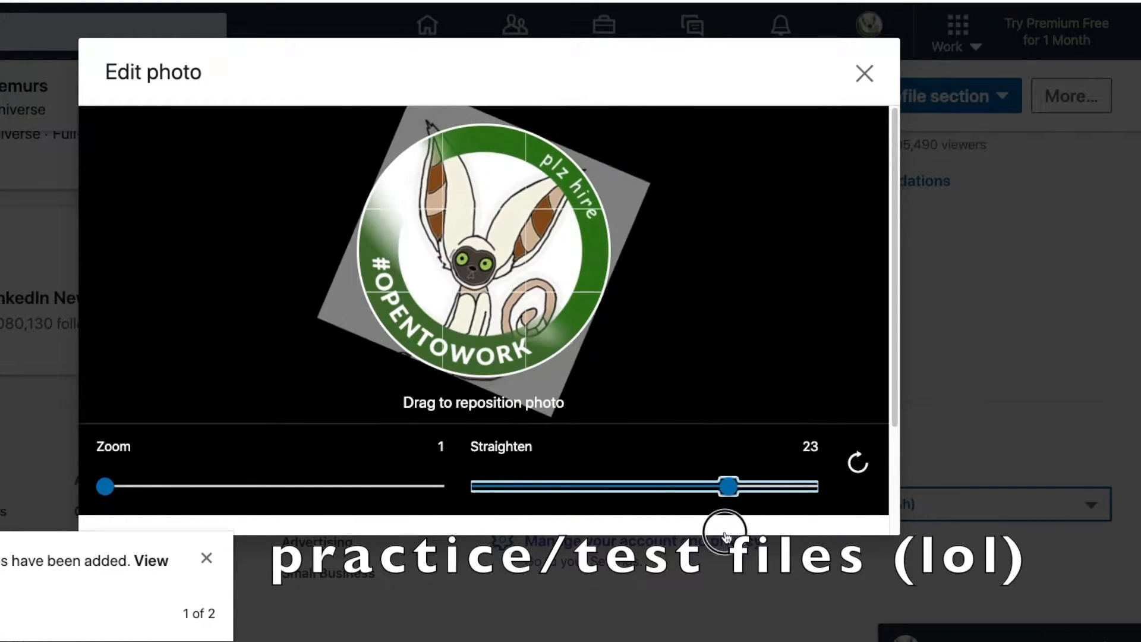
pyautogui.moveTo(727, 485); pyautogui.dragTo(723, 456)
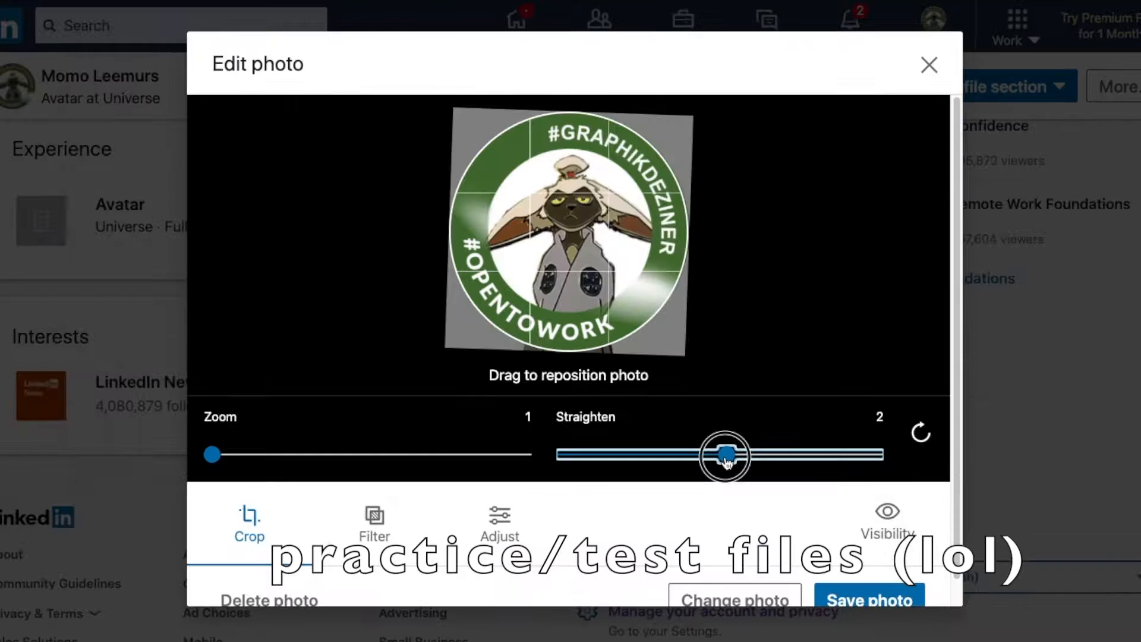
pyautogui.moveTo(724, 455); pyautogui.dragTo(858, 455)
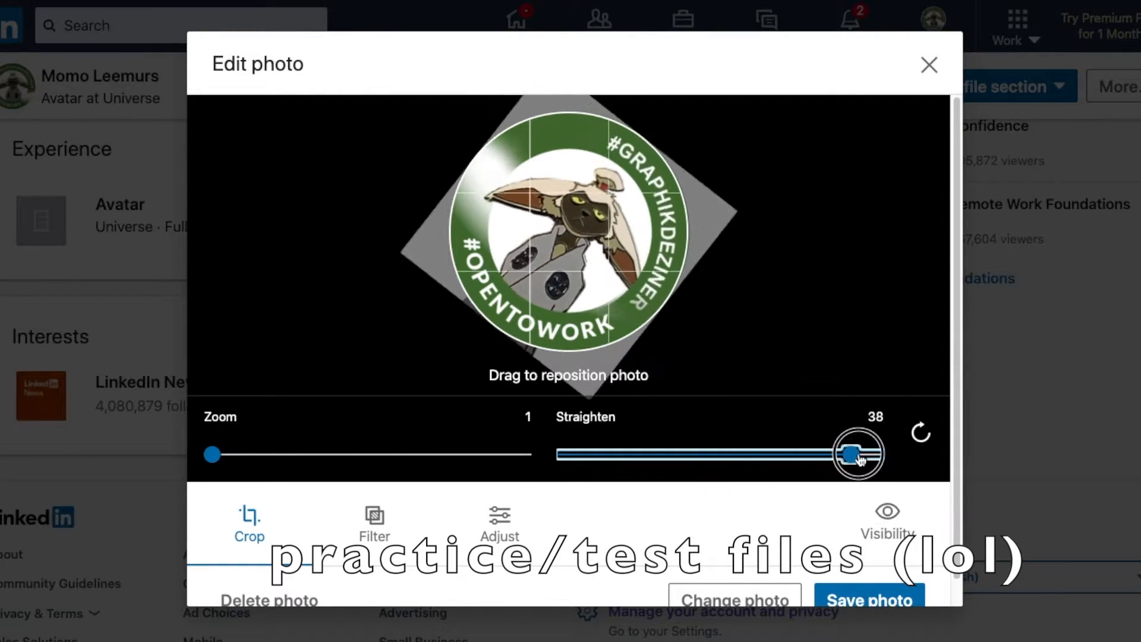
pyautogui.moveTo(857, 453); pyautogui.dragTo(723, 453)
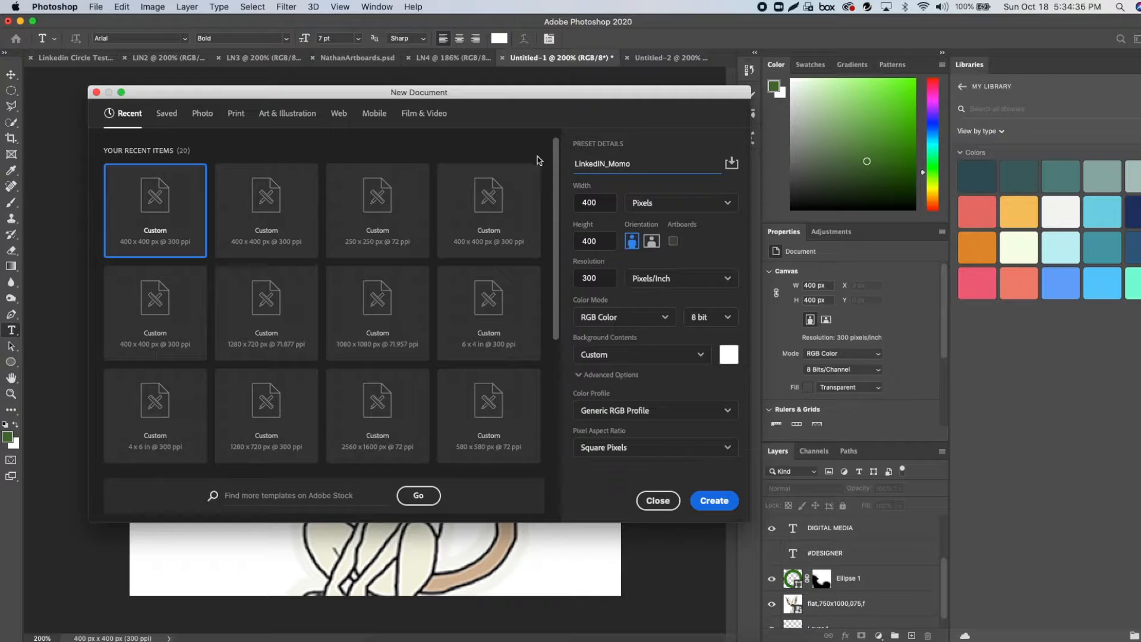
# Set Background Contents to Transparent and create the 400×400 px LinkedIN_Momo document.
pyautogui.click(641, 358)
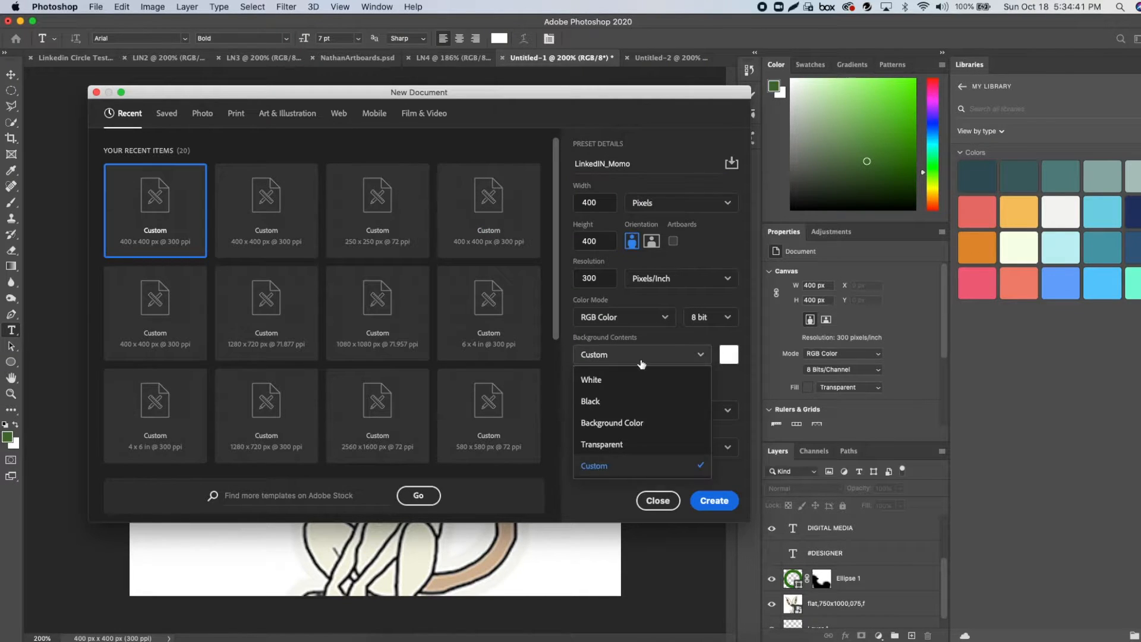
pyautogui.click(602, 444)
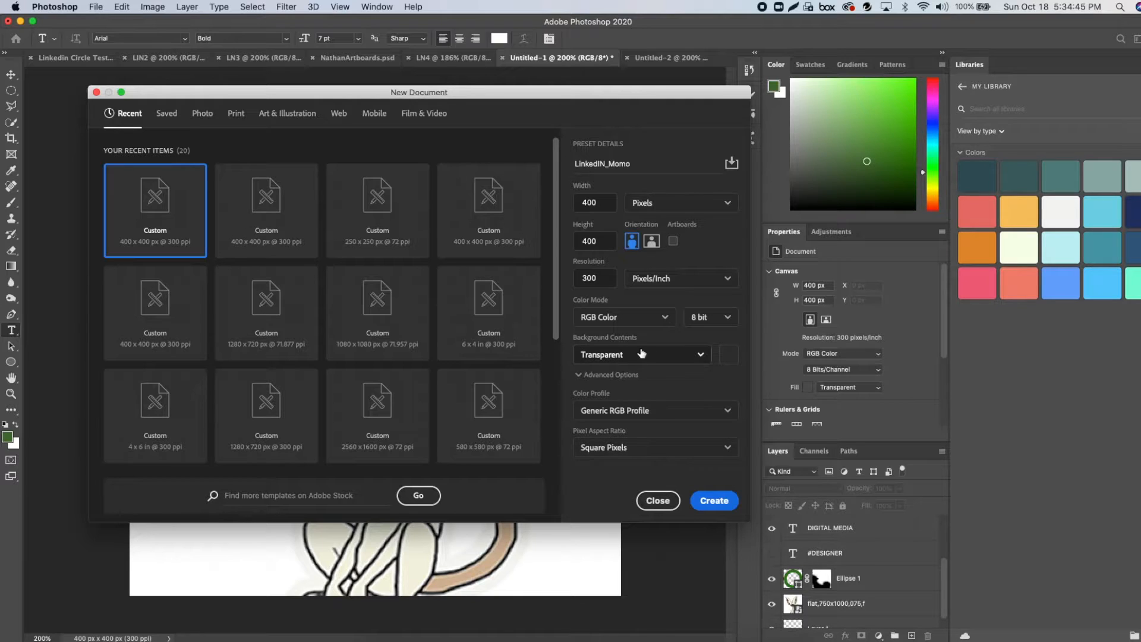
pyautogui.click(713, 500)
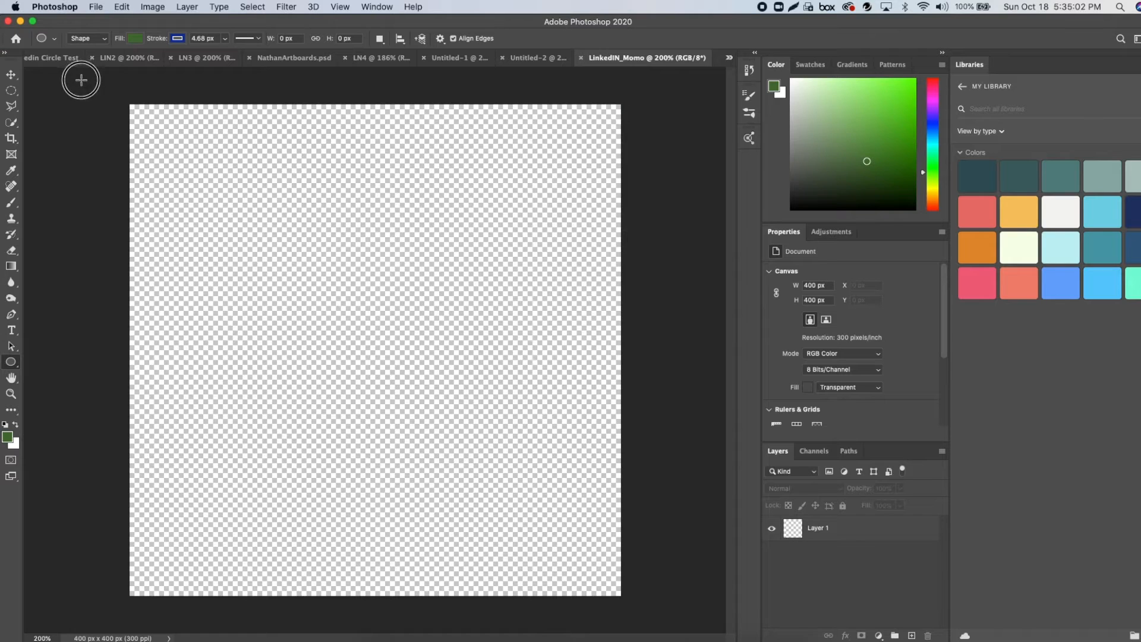
# Draw a large circle with no fill and a sampled dark green stroke, forming the ring.
pyautogui.moveTo(82, 79); pyautogui.dragTo(624, 634)
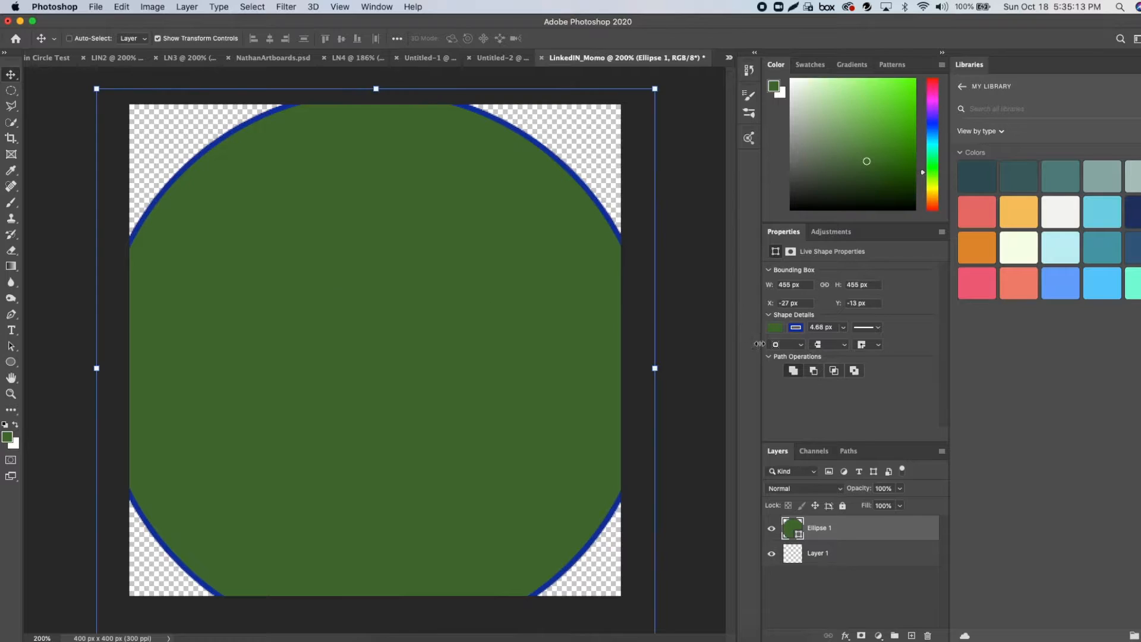
pyautogui.click(776, 327)
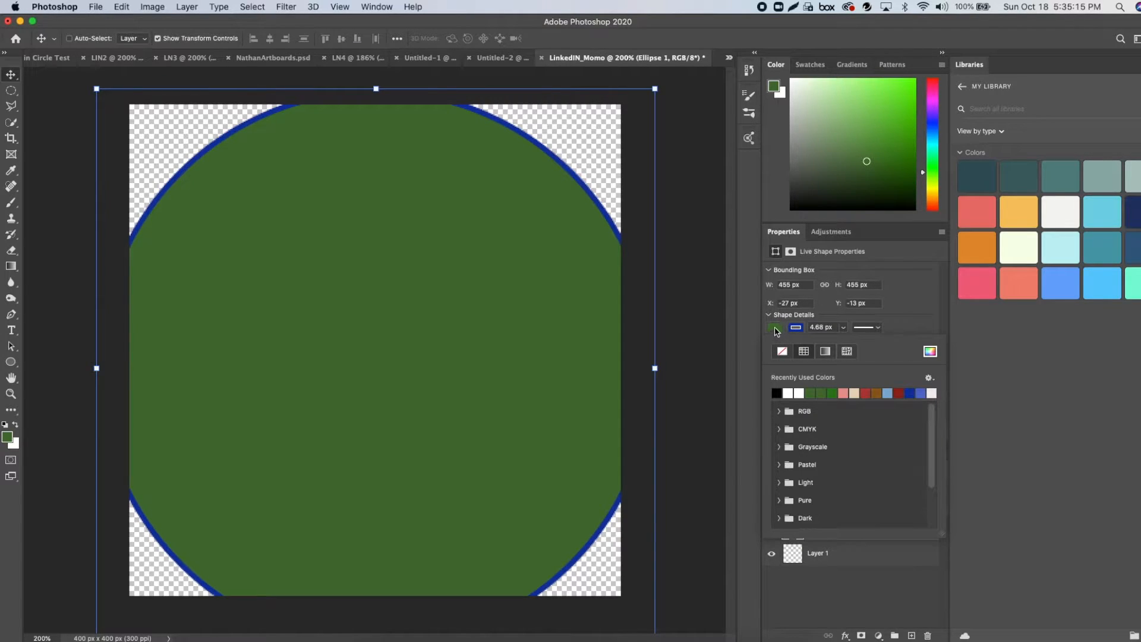
pyautogui.click(794, 327)
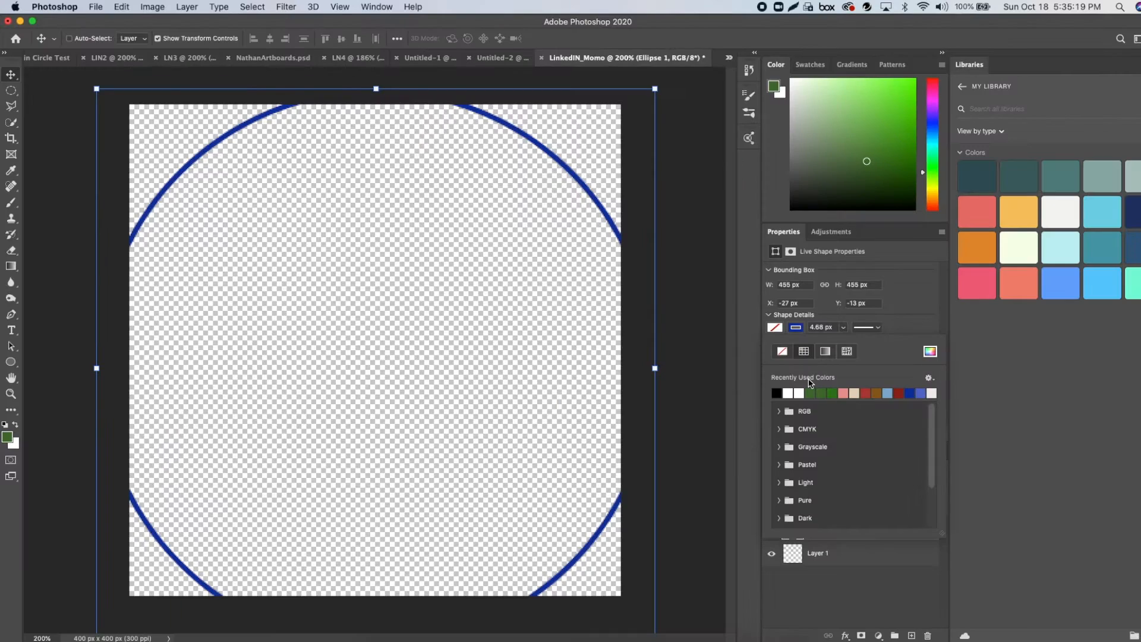
pyautogui.click(774, 327)
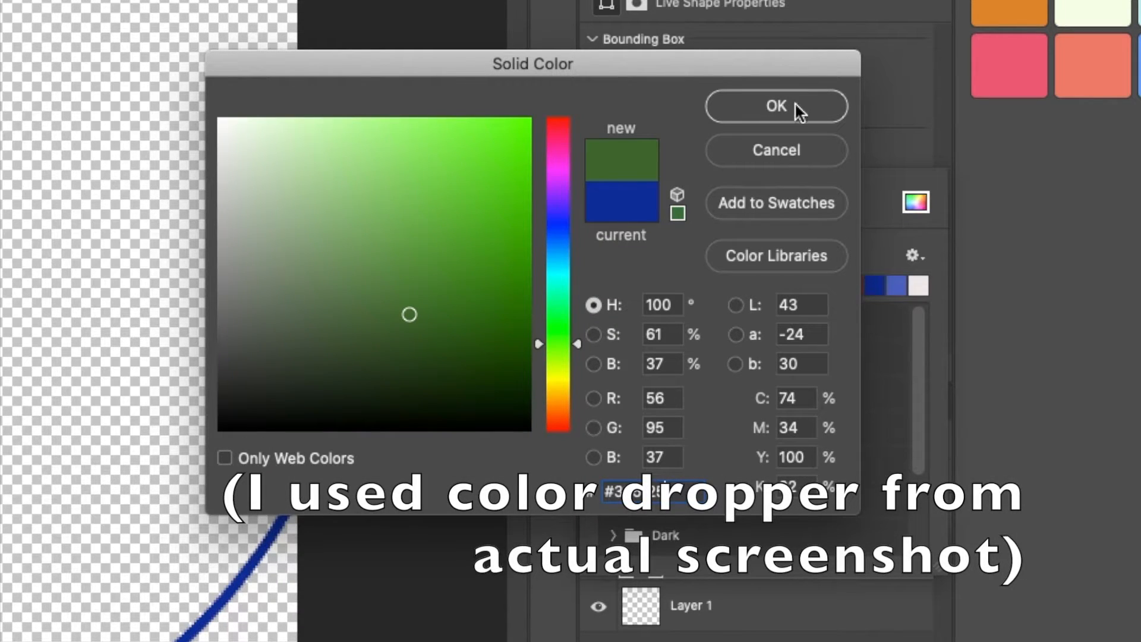
pyautogui.click(777, 106)
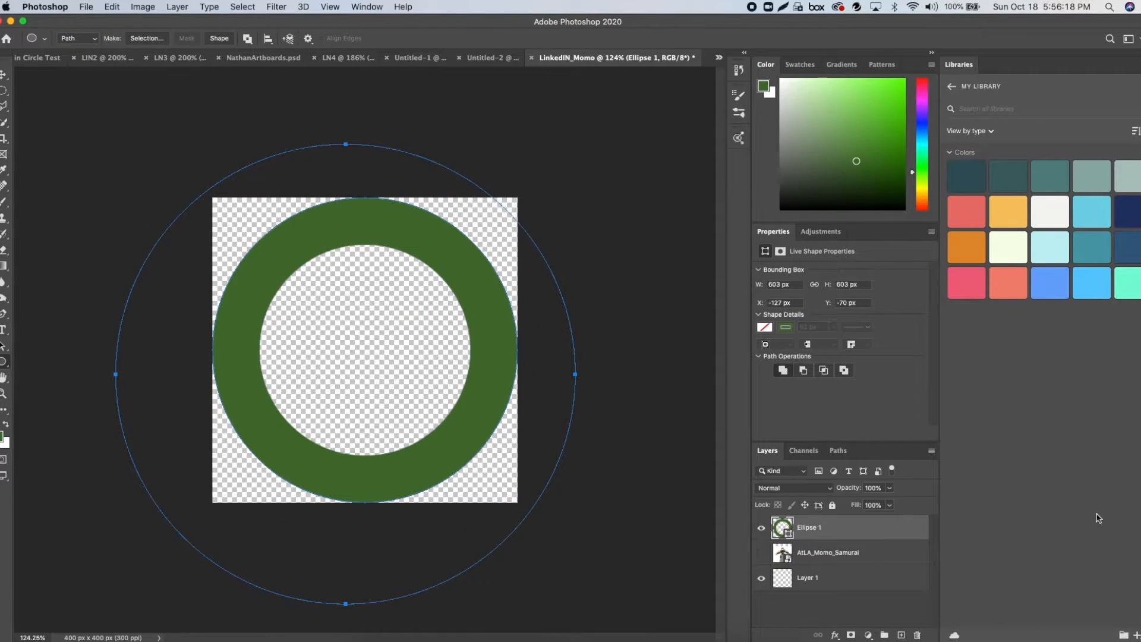
# Shrink and centre the work path circle to sit in the middle of the green ring.
pyautogui.click(838, 449)
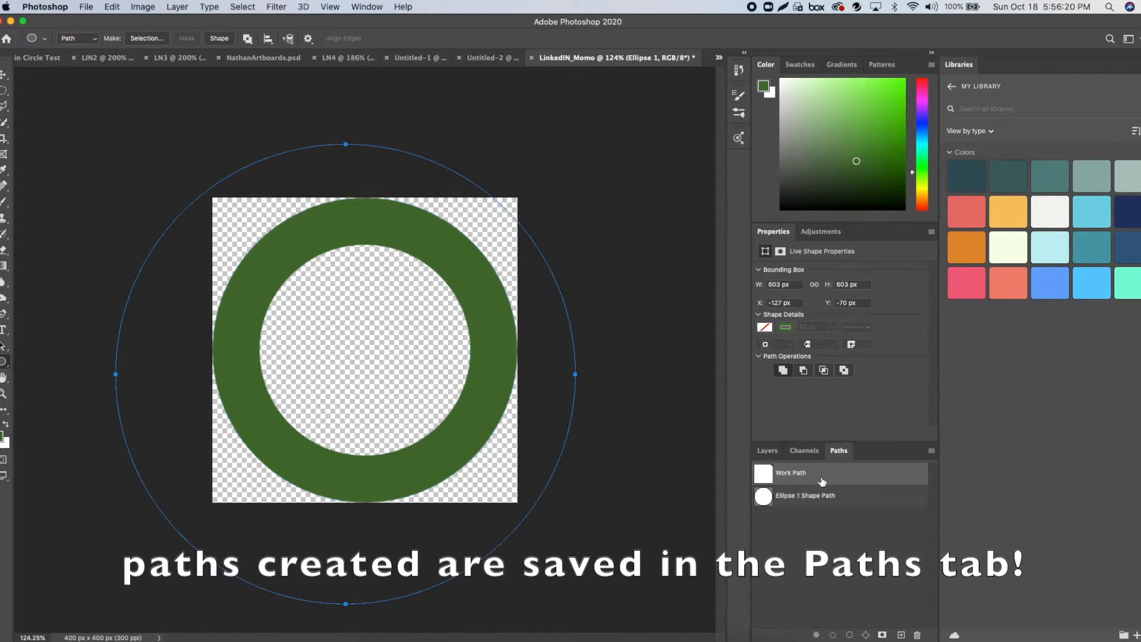
pyautogui.moveTo(575, 375); pyautogui.dragTo(546, 580)
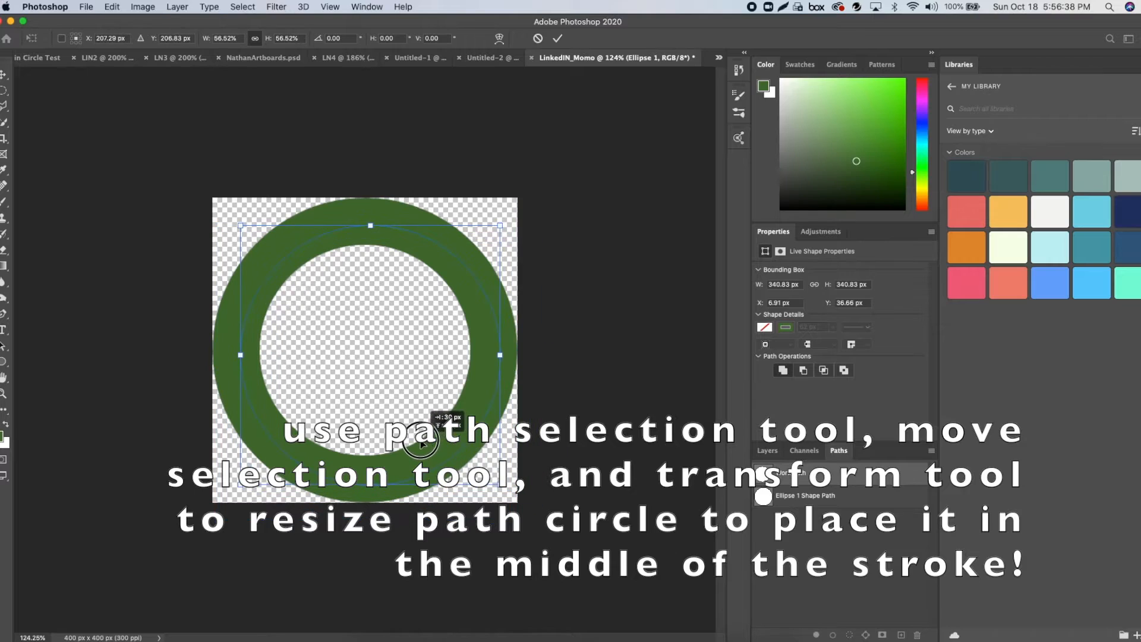
pyautogui.moveTo(419, 443); pyautogui.dragTo(411, 438)
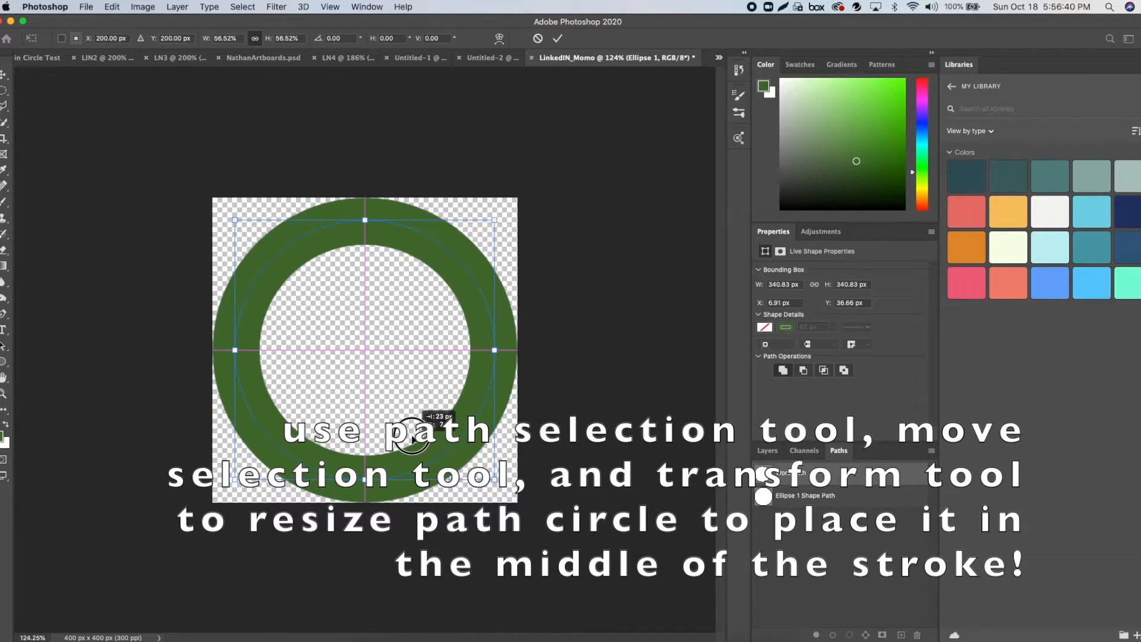
# Choose the Horizontal Type Tool to set #GRAPHIKDEZINER along the circular path.
pyautogui.click(5, 328)
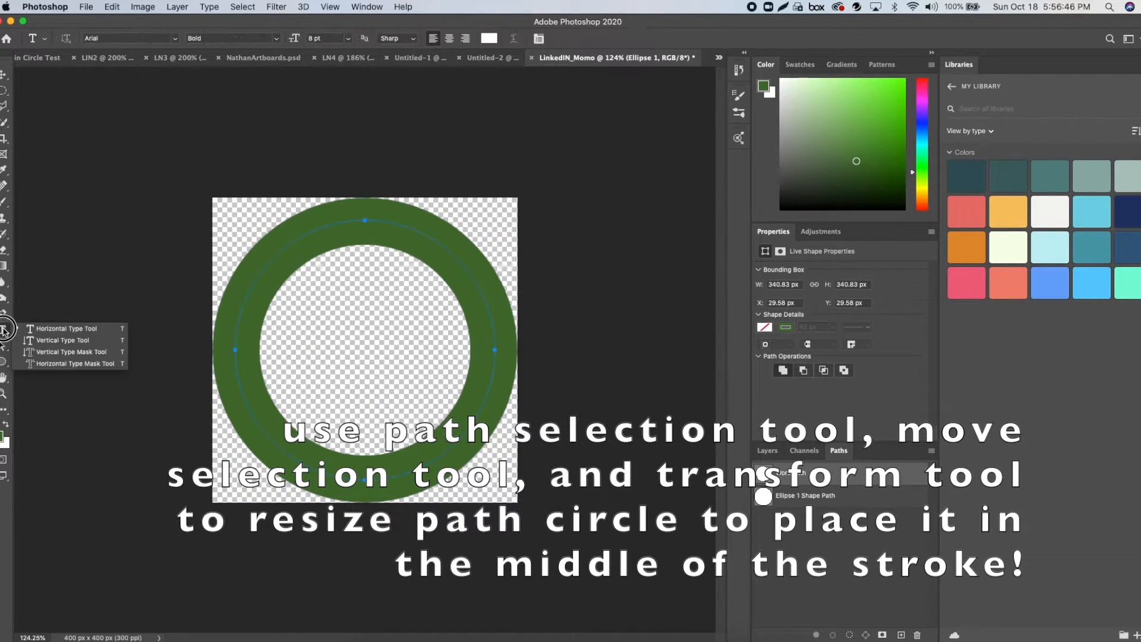
pyautogui.press('Tab')
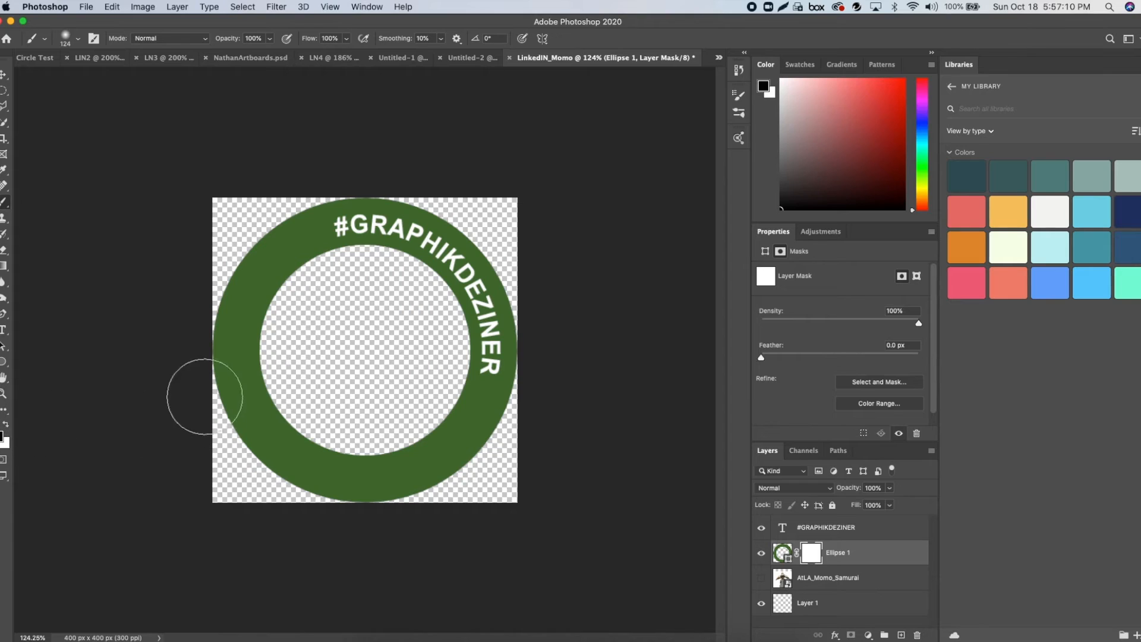
# Brush black on the ring's mask to fade out its lower half, then reveal the Momo layer.
pyautogui.moveTo(204, 397); pyautogui.dragTo(389, 477)
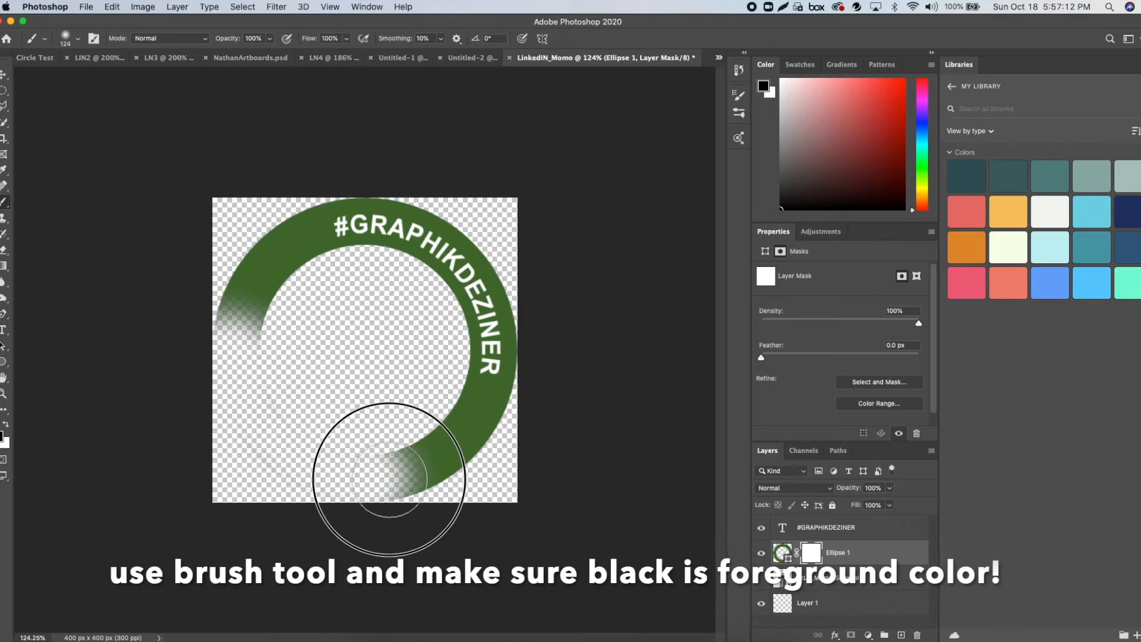
pyautogui.moveTo(389, 477); pyautogui.dragTo(411, 439)
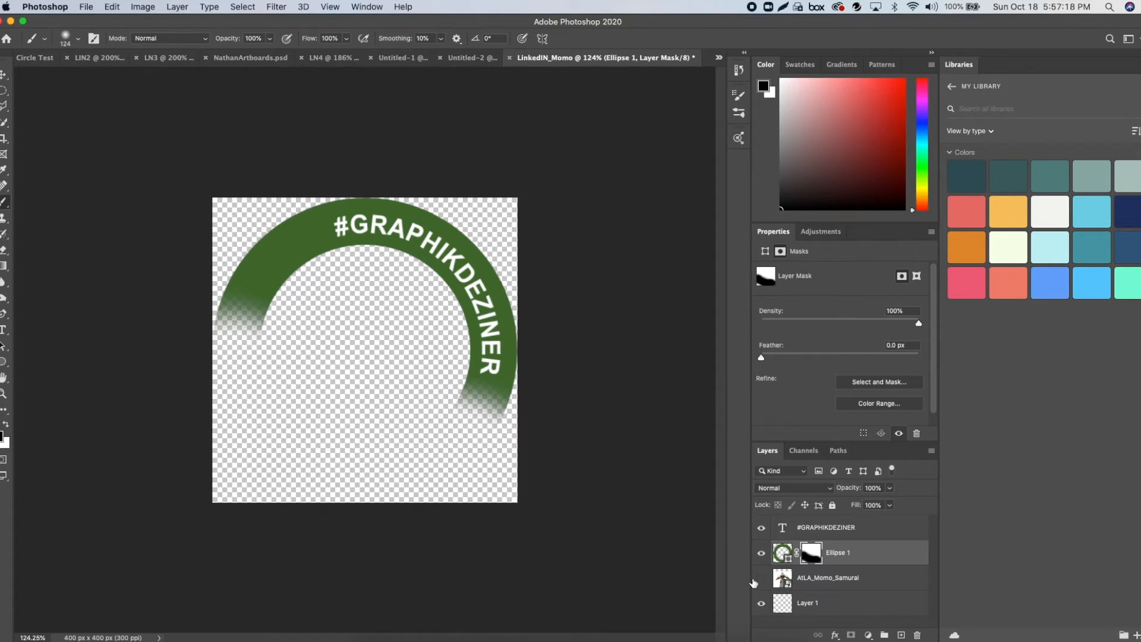
pyautogui.click(760, 577)
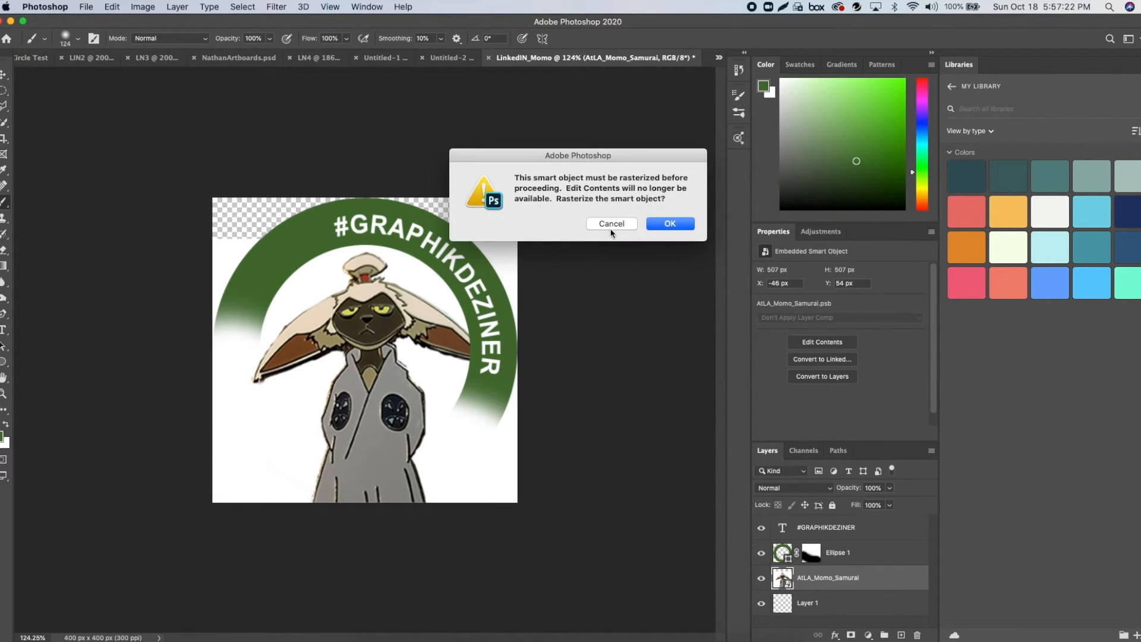
# Keep the Momo image as a smart object and start Save As for the finished design.
pyautogui.click(669, 224)
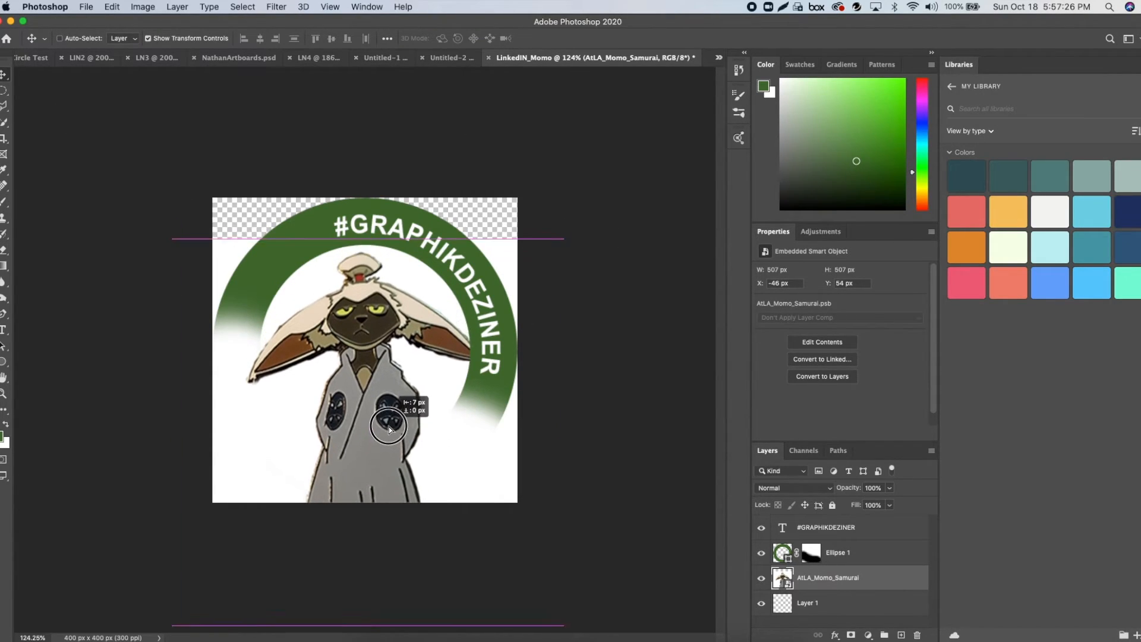
pyautogui.click(86, 7)
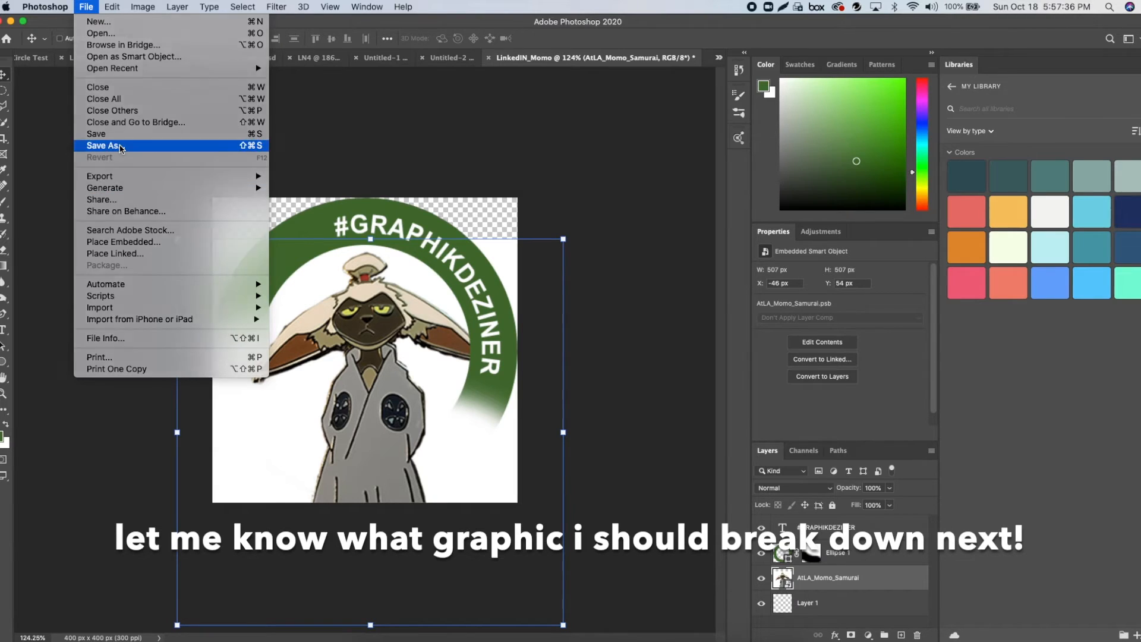
pyautogui.click(104, 145)
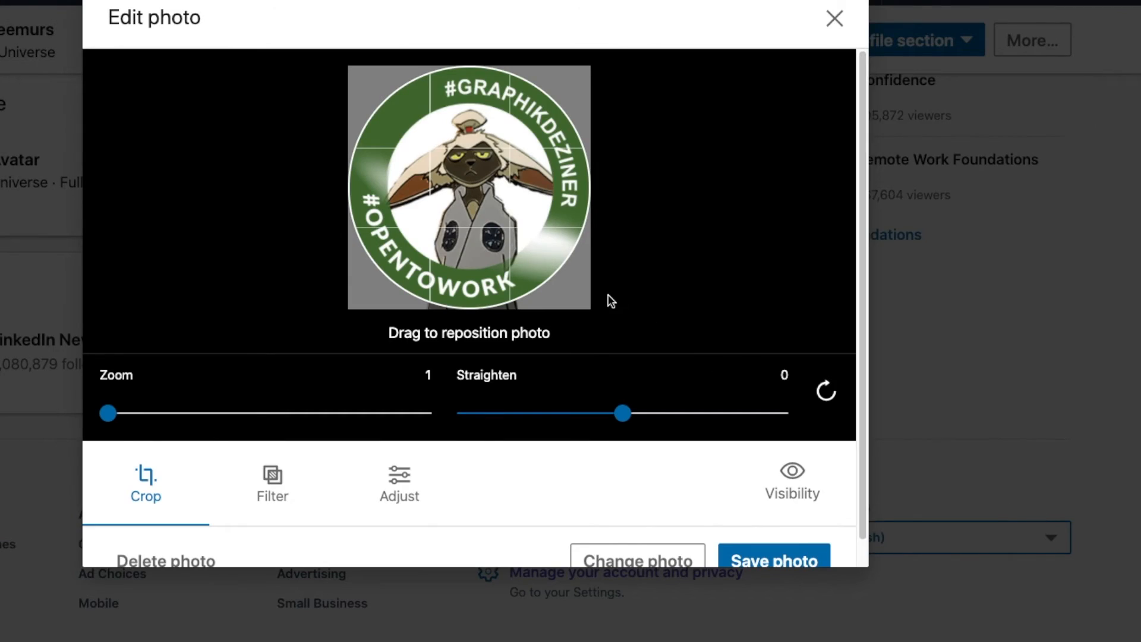
# Test ±45 degree rotations, settle near -18 degrees and save the Momo ring as profile photo.
pyautogui.moveTo(621, 413); pyautogui.dragTo(779, 412)
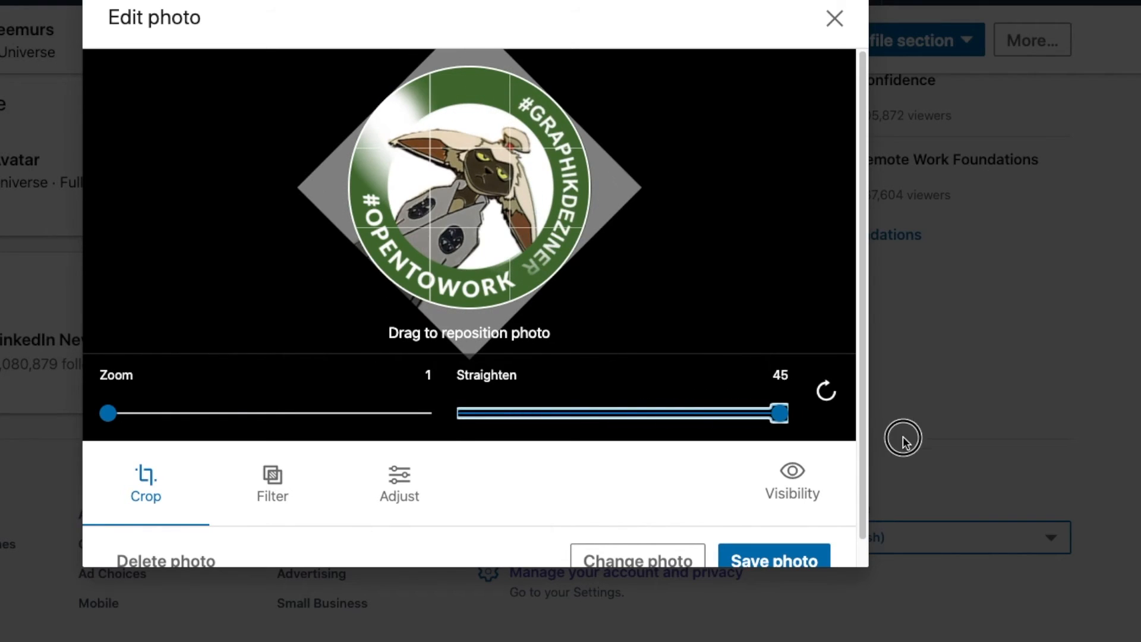
pyautogui.moveTo(780, 413); pyautogui.dragTo(468, 413)
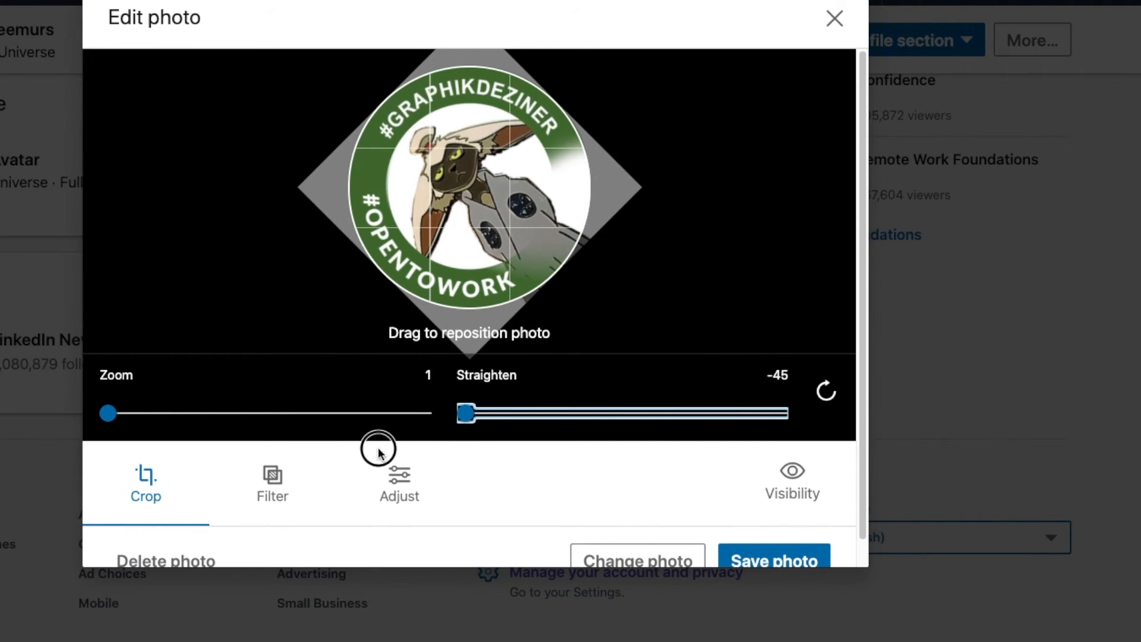
pyautogui.moveTo(466, 413); pyautogui.dragTo(559, 412)
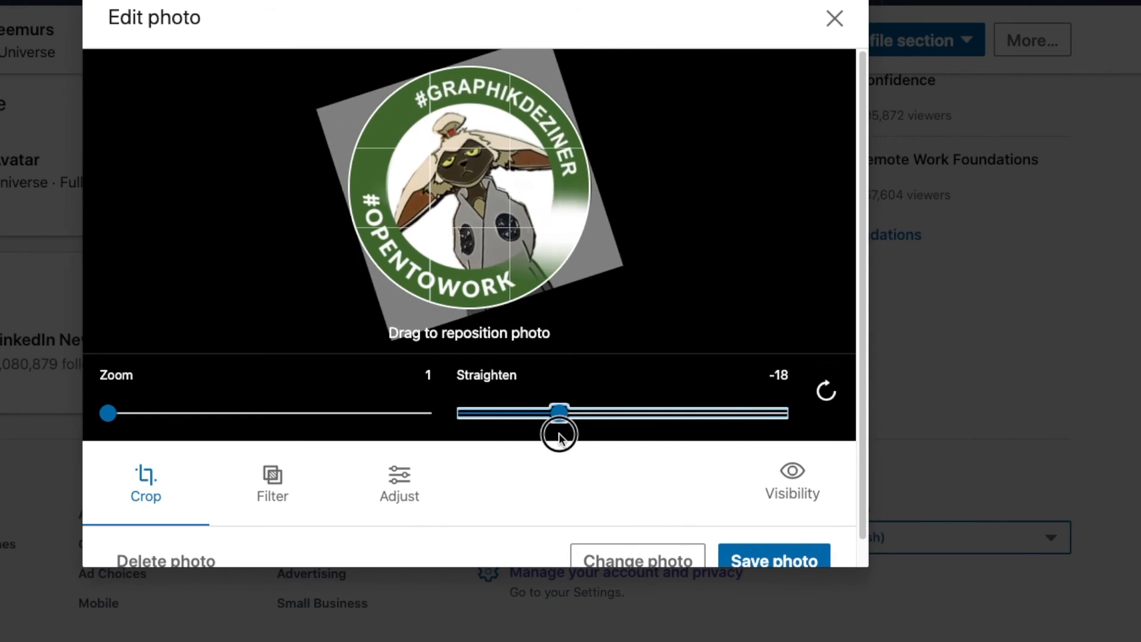
pyautogui.click(834, 18)
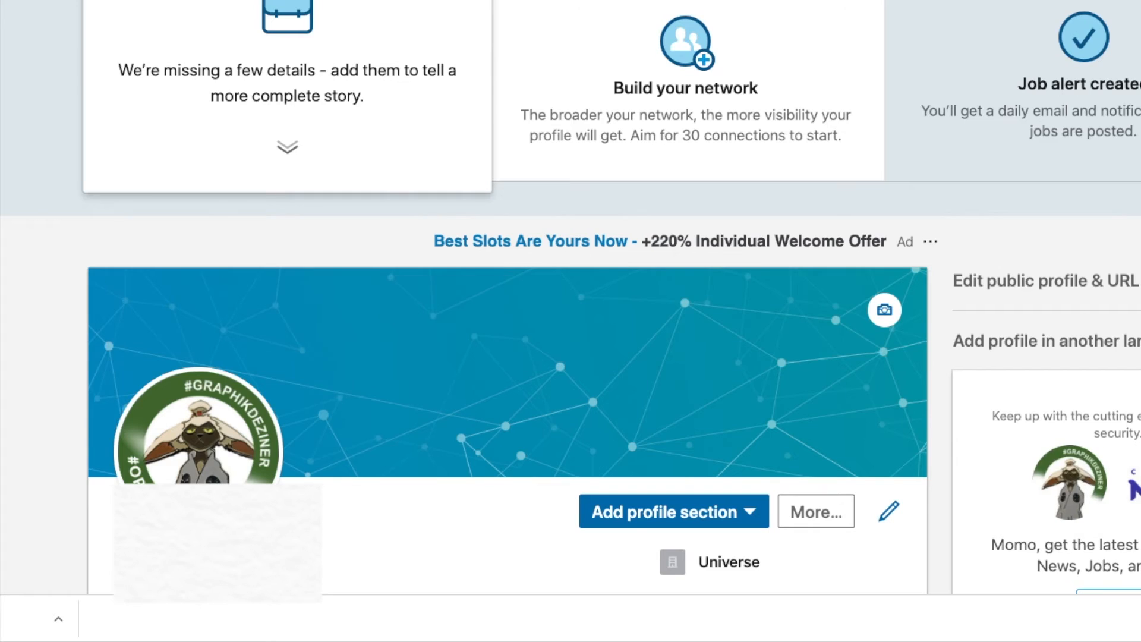
pyautogui.scroll(-3)
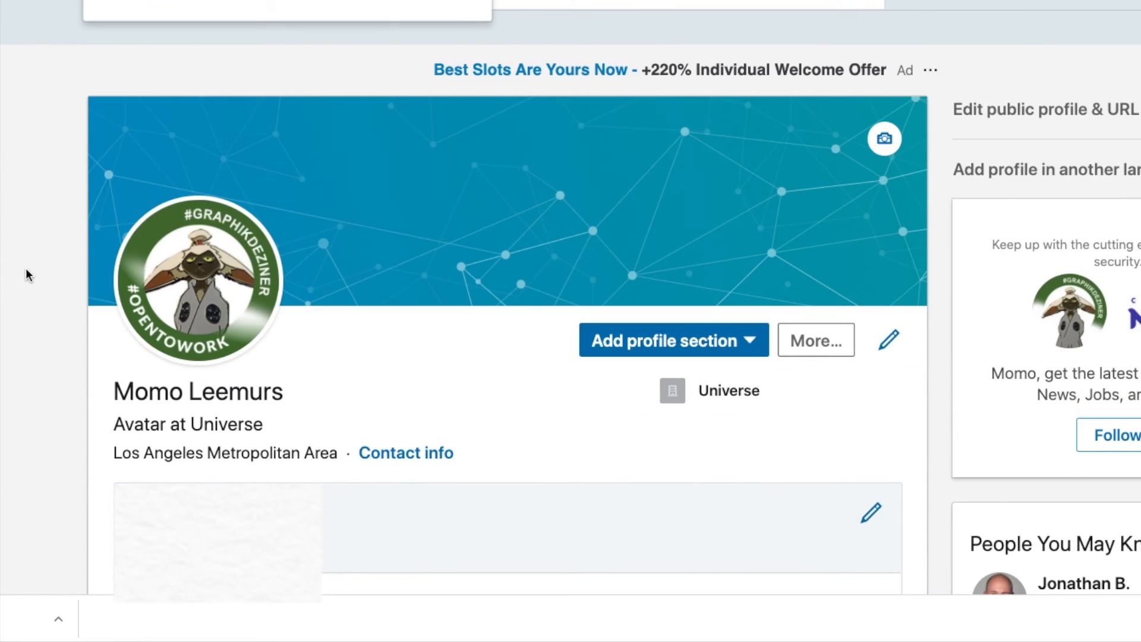